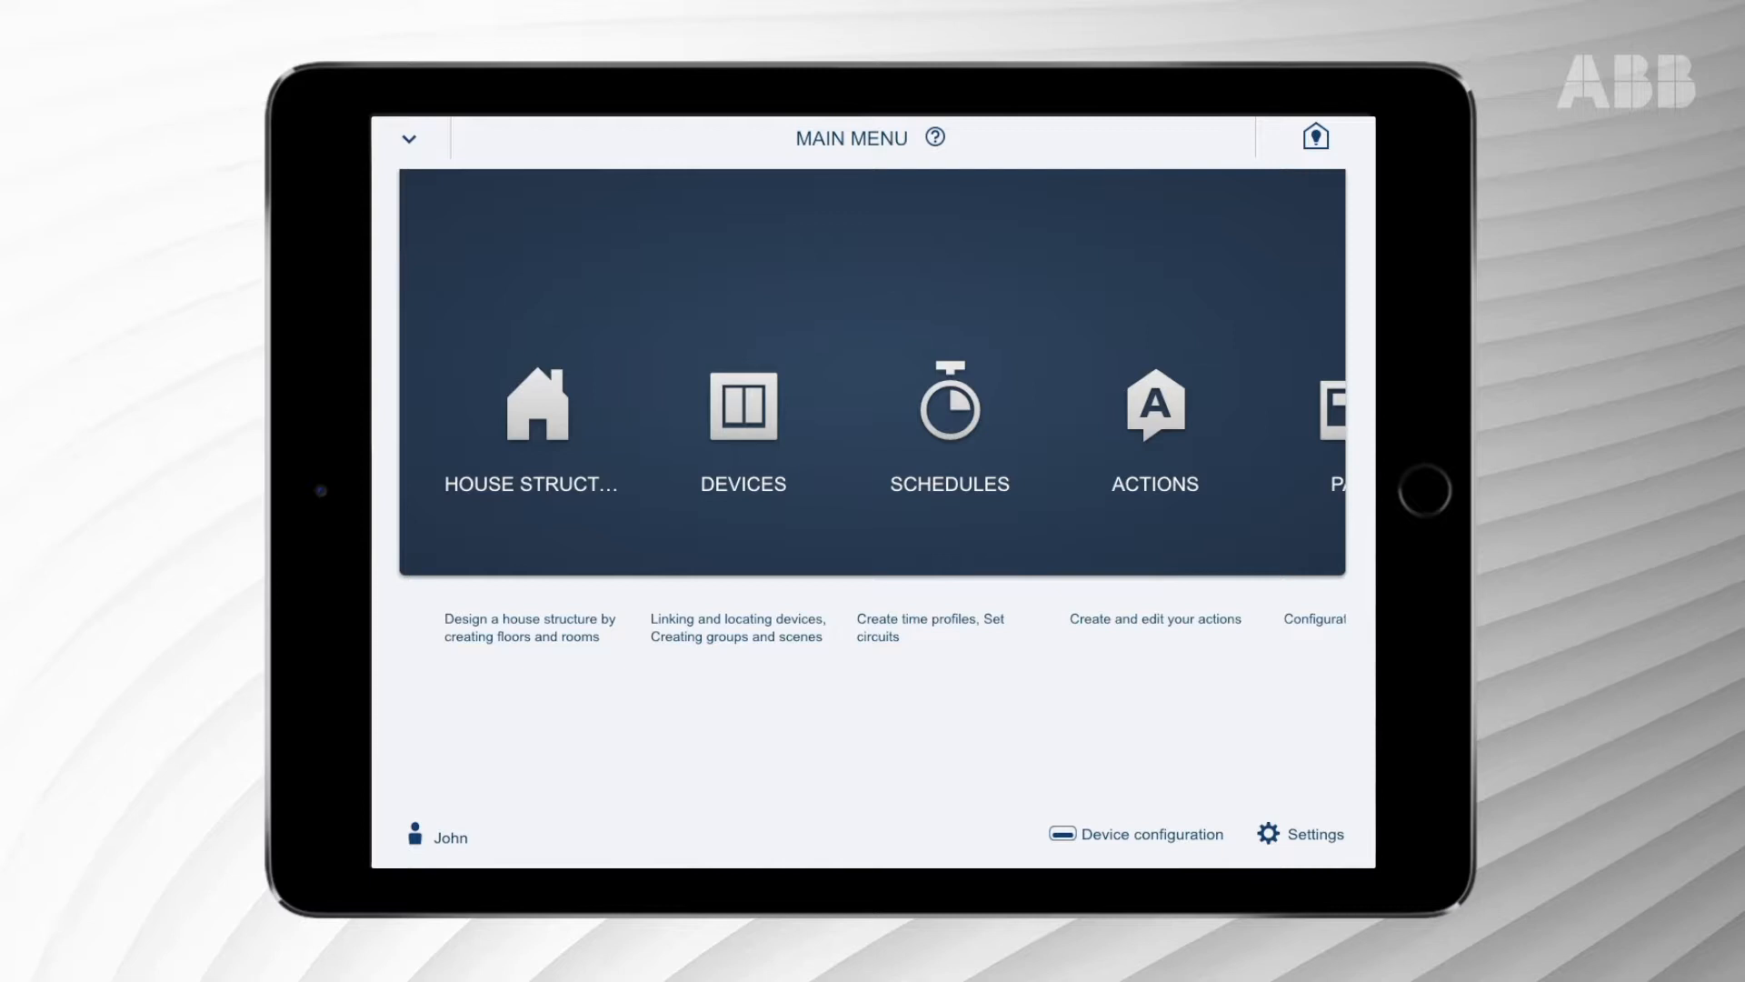
Go to Settings, then myABB-LivingSpace, then its Connection option.
click(1267, 833)
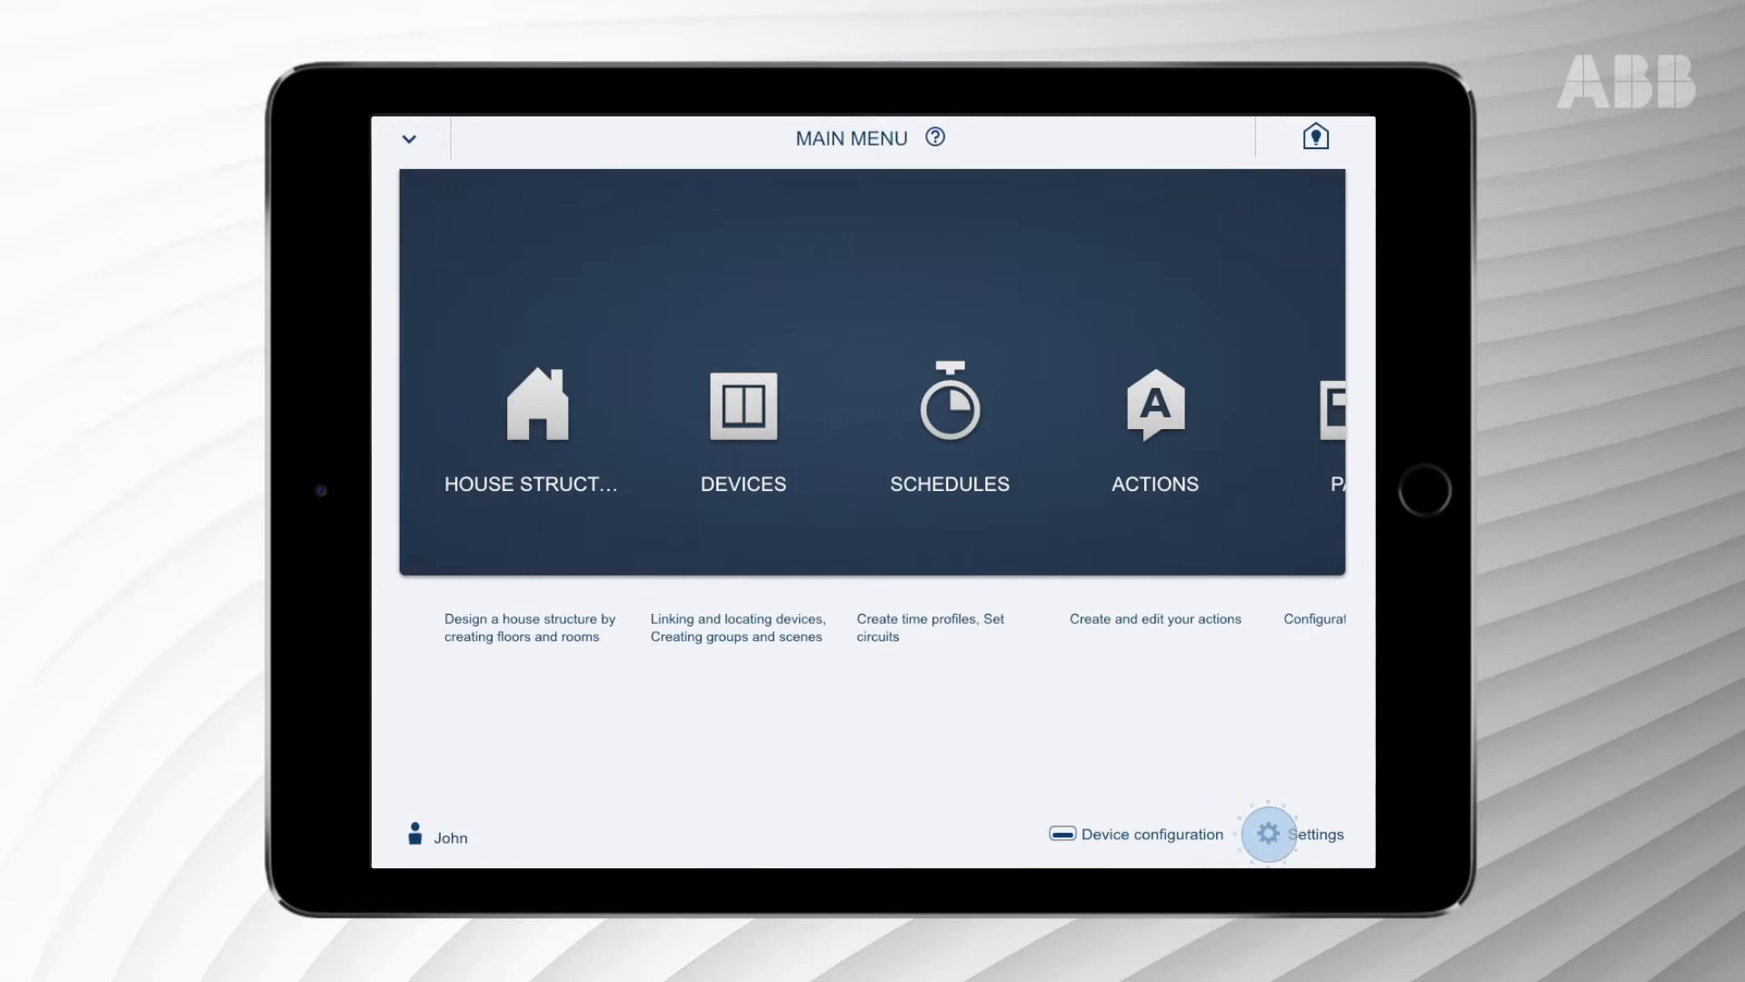
click(1268, 834)
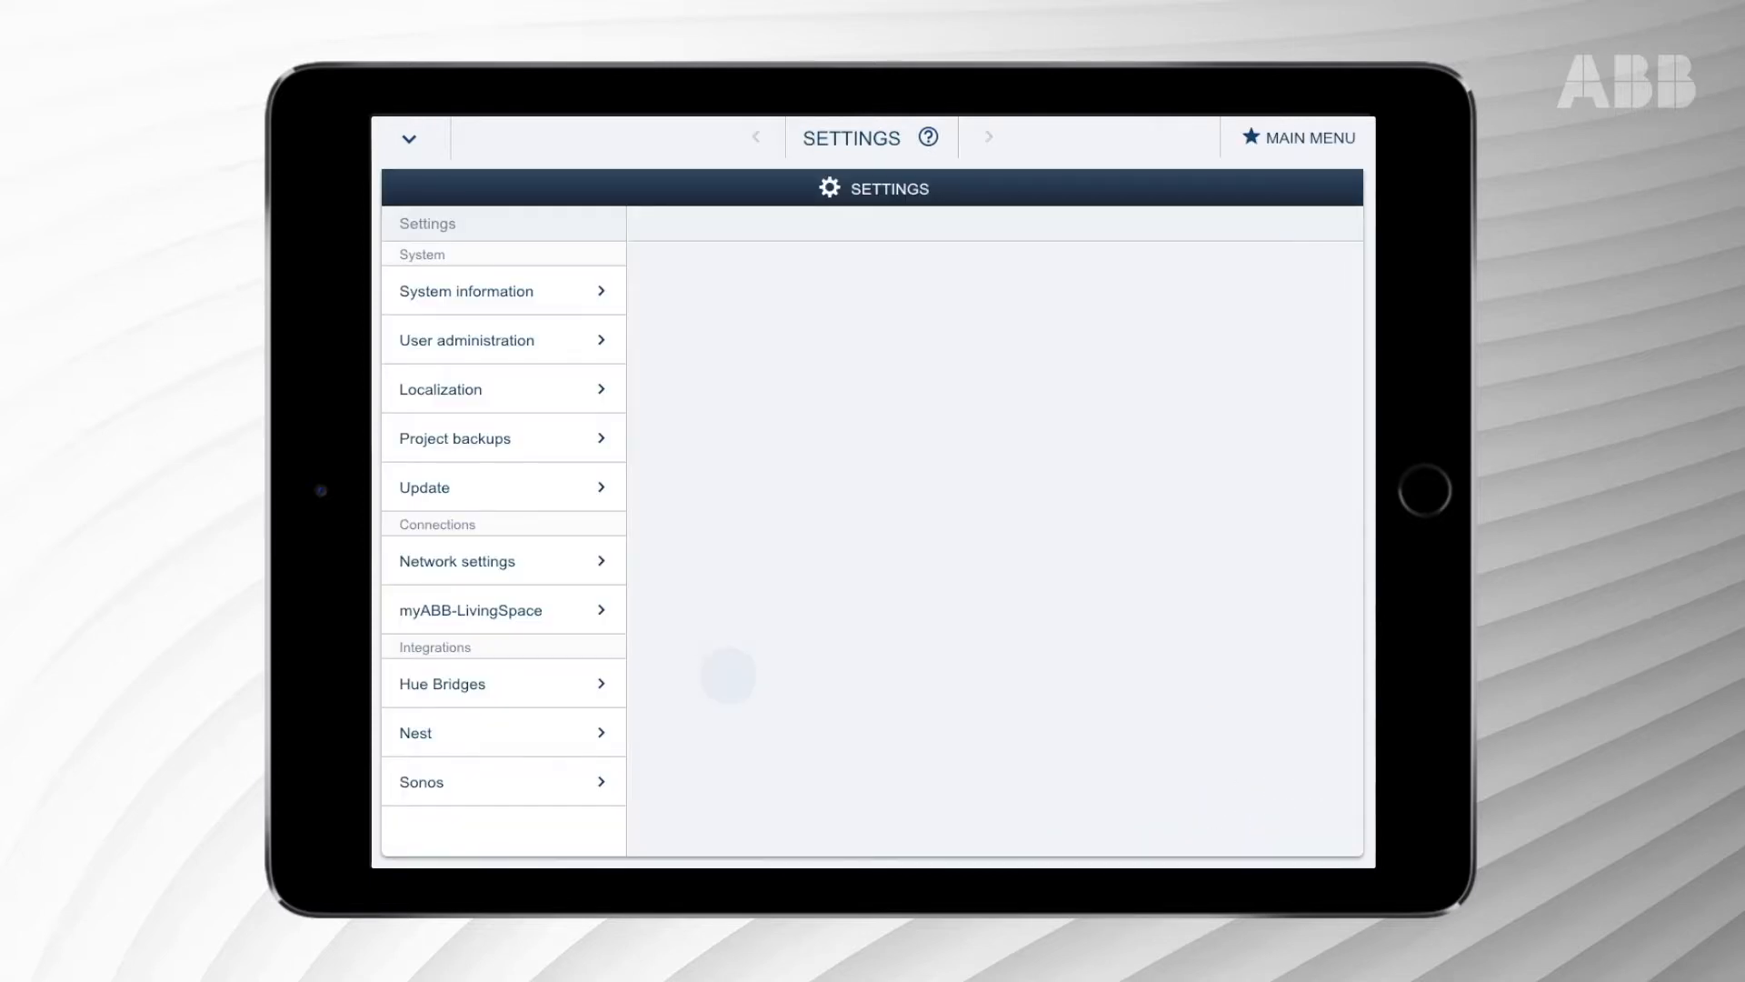
click(502, 609)
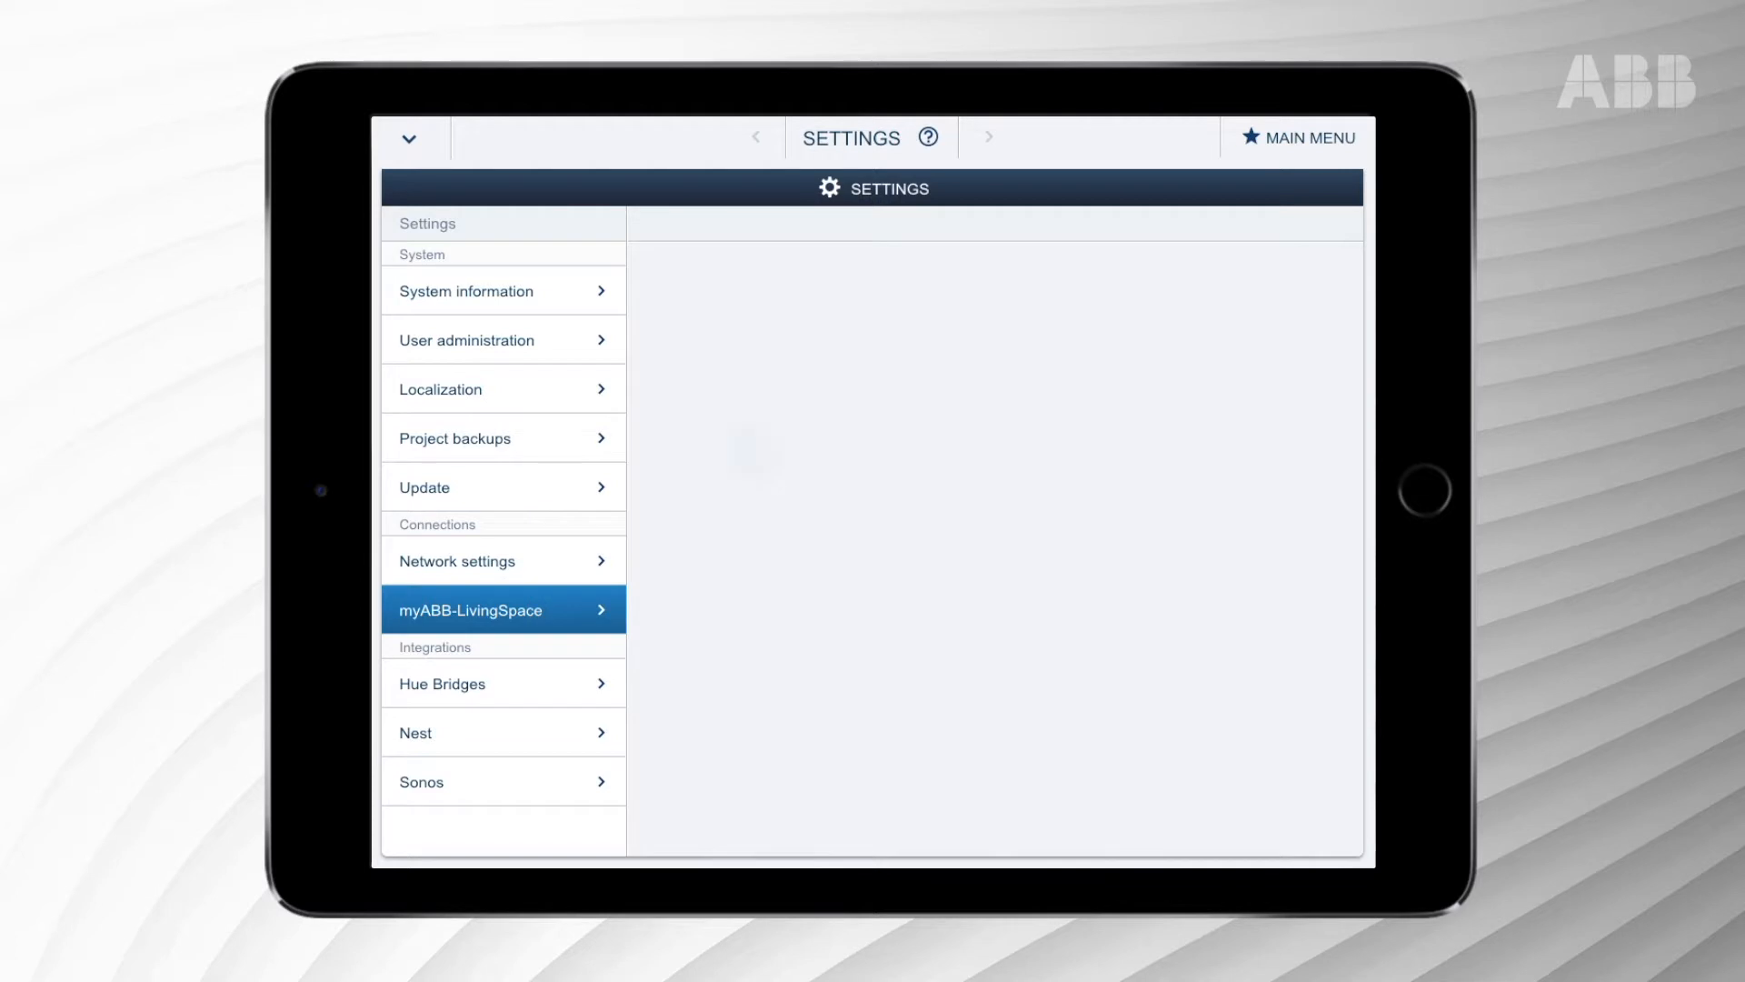
click(501, 609)
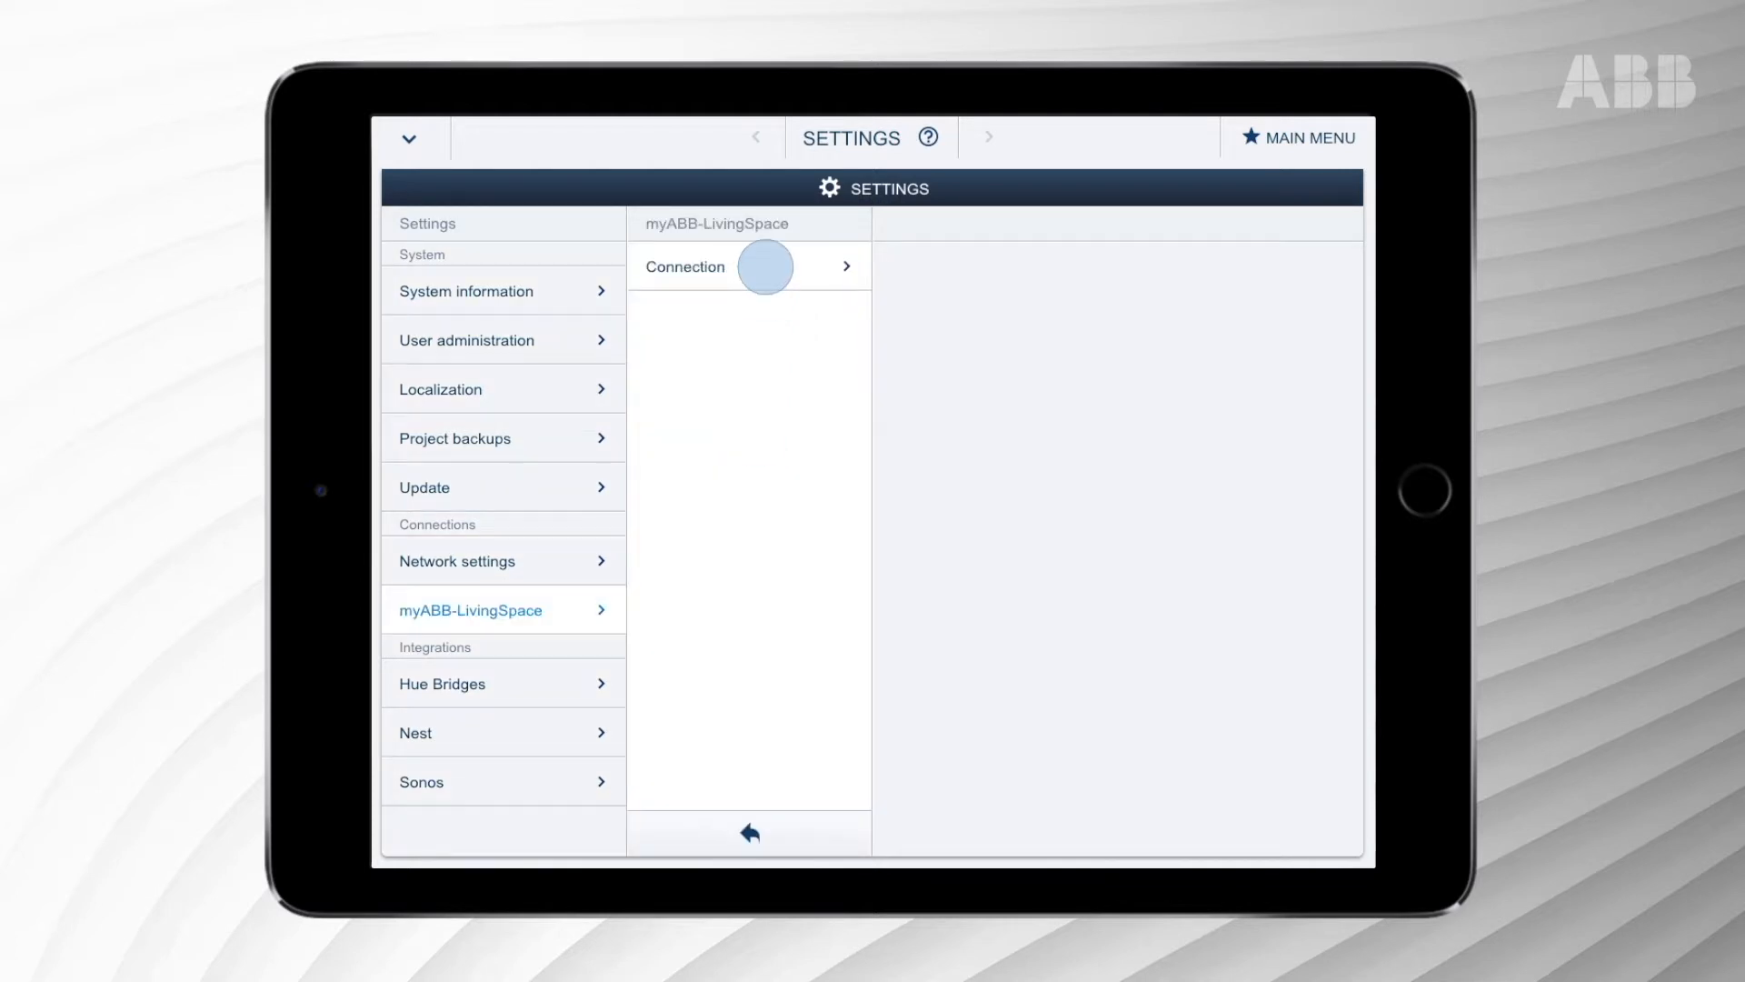
click(748, 266)
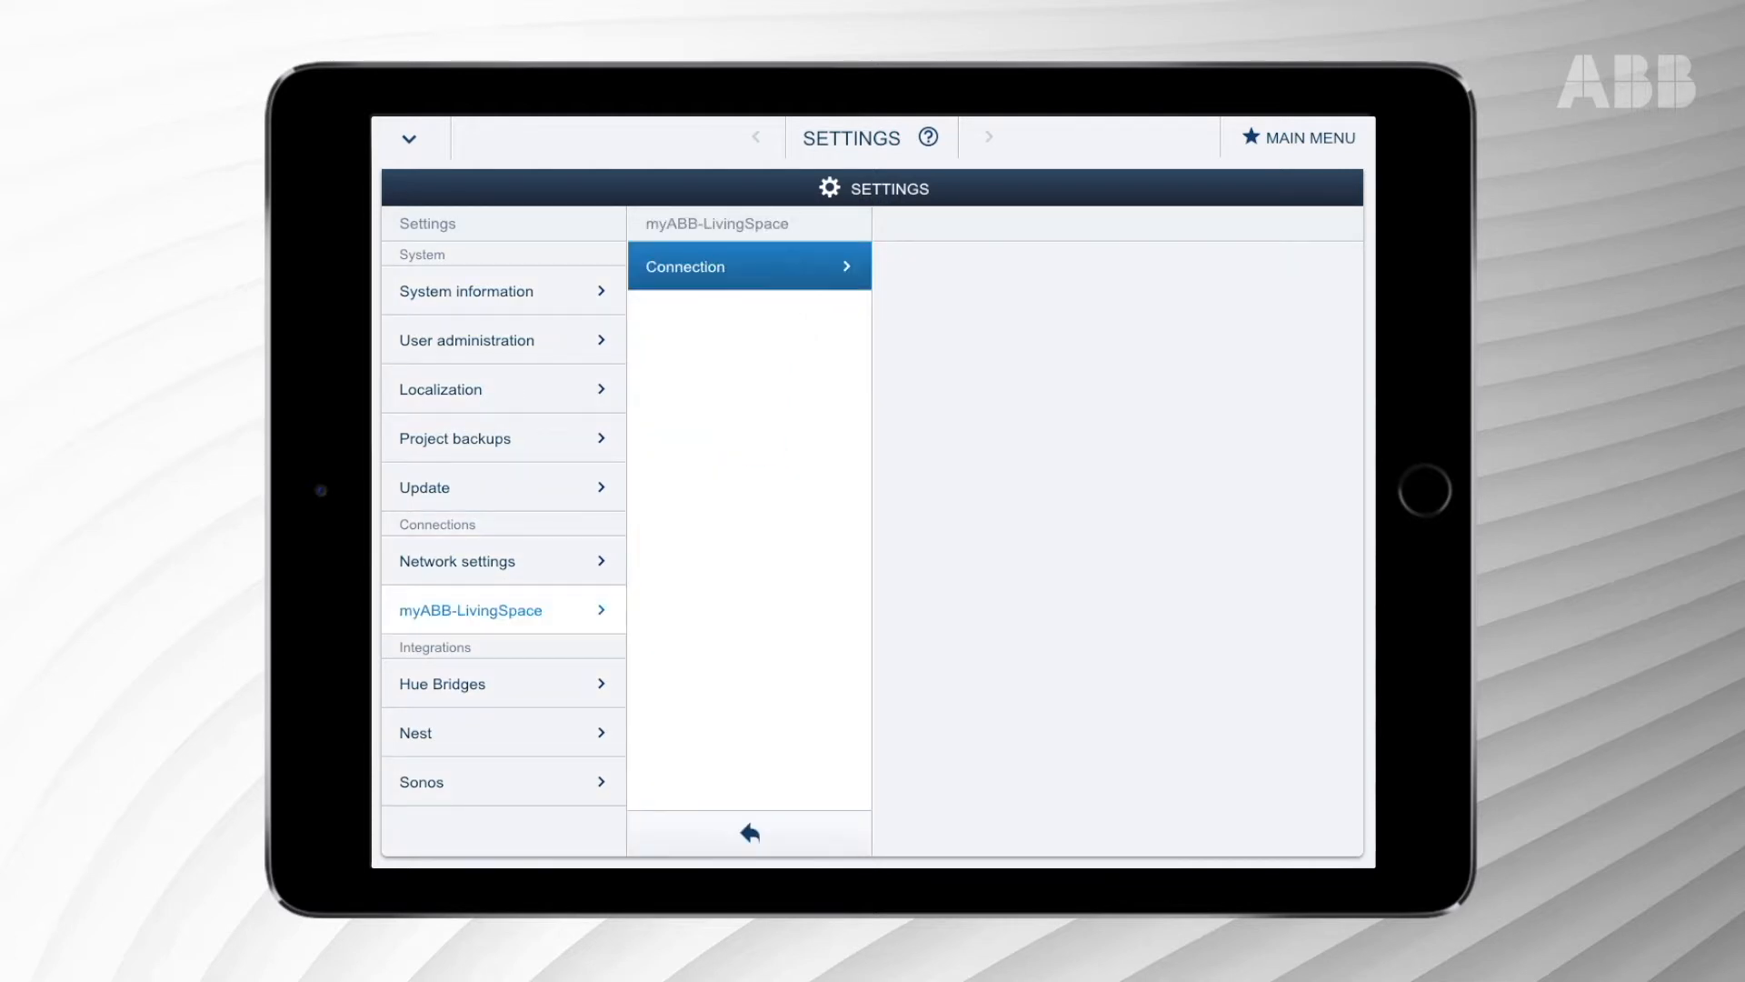
Start registering a new MyBuildings portal account and enter a username in the form.
click(748, 267)
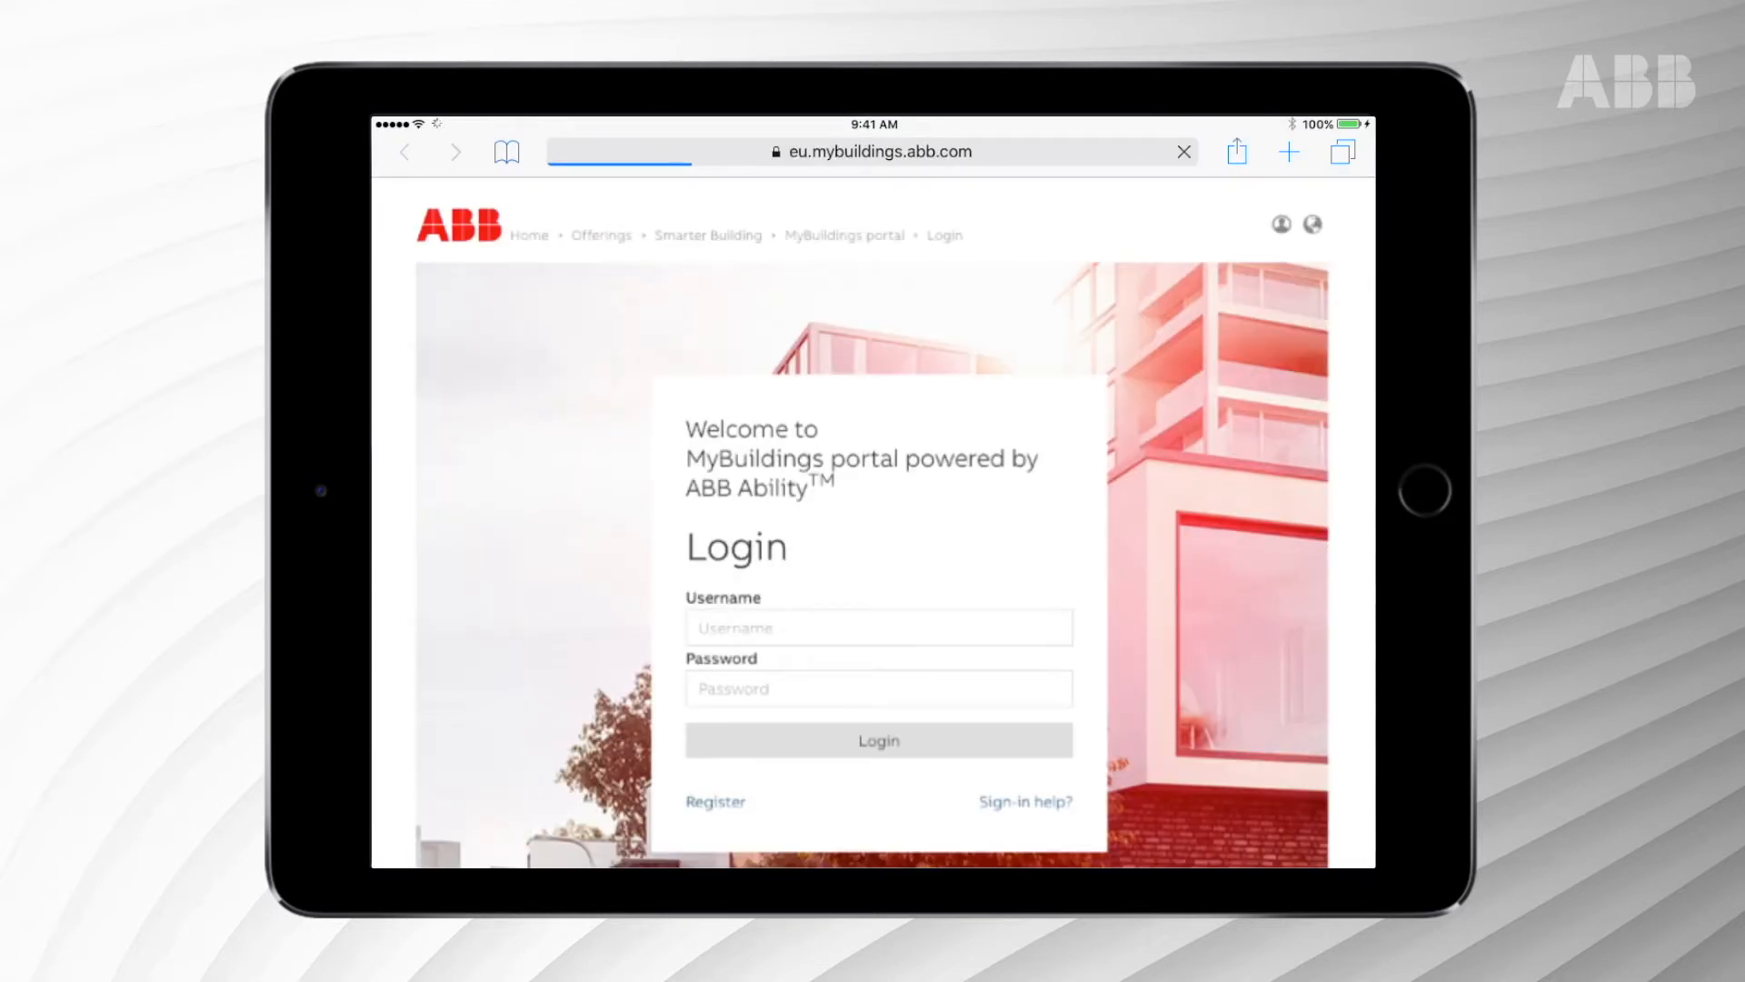
click(716, 800)
text(John_Doe)
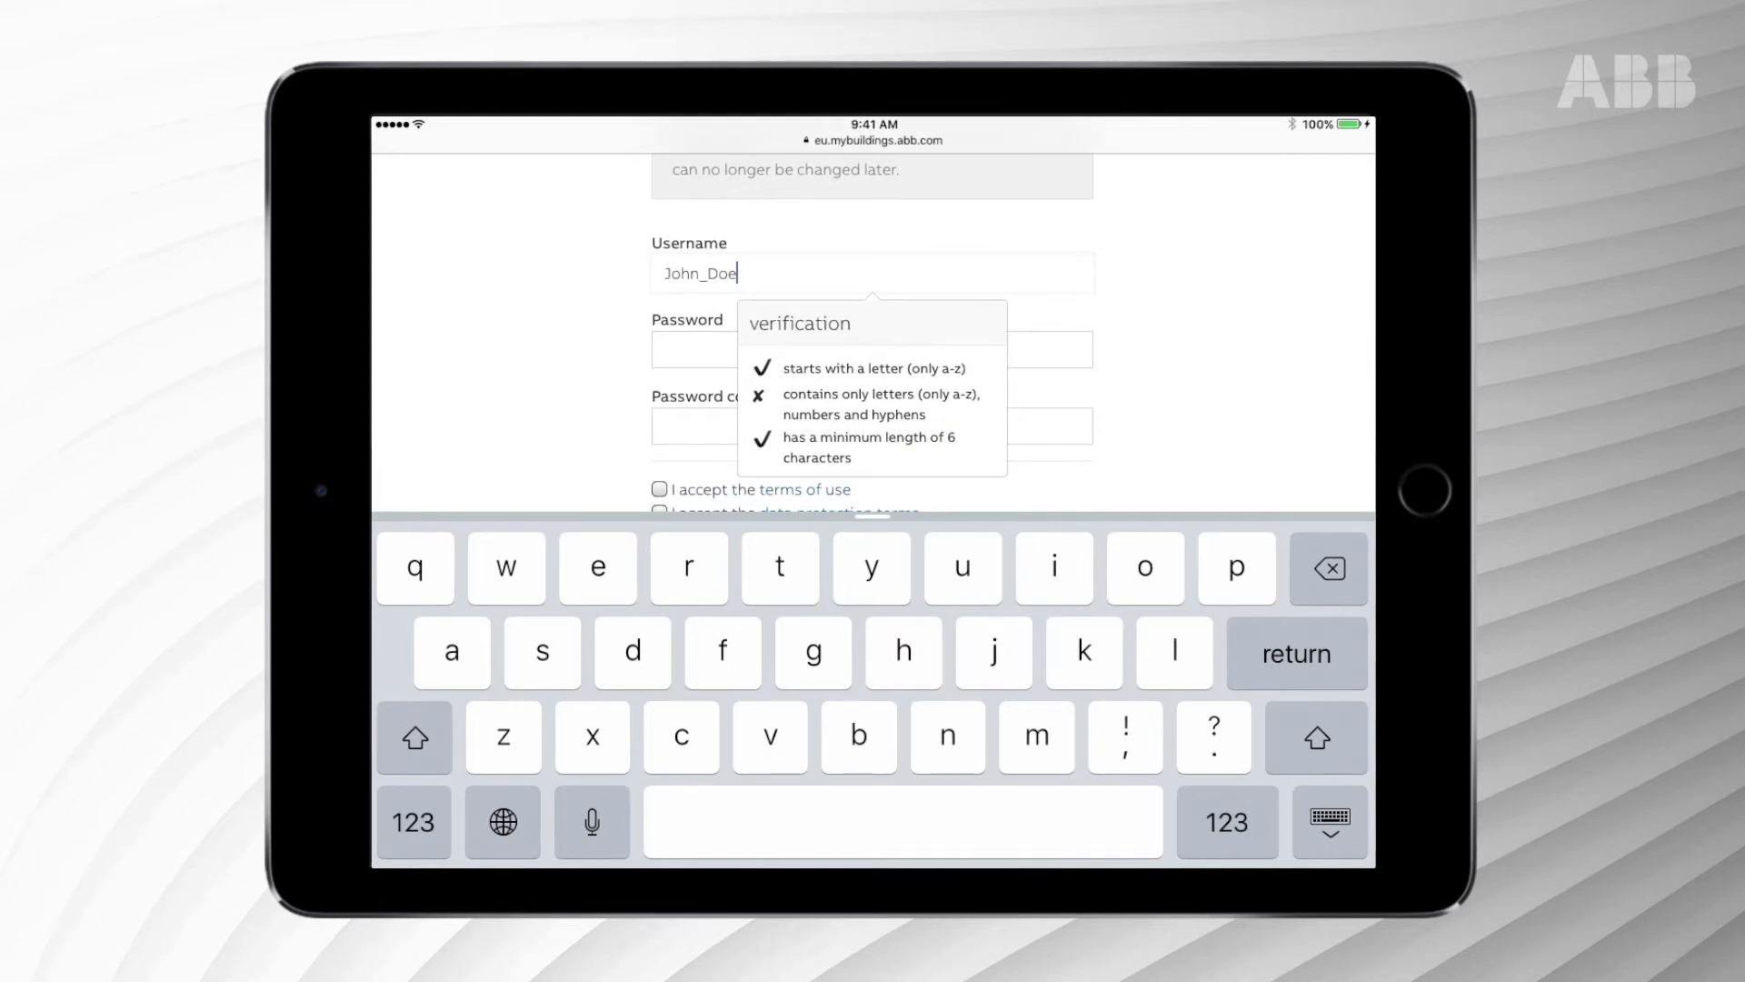
click(871, 297)
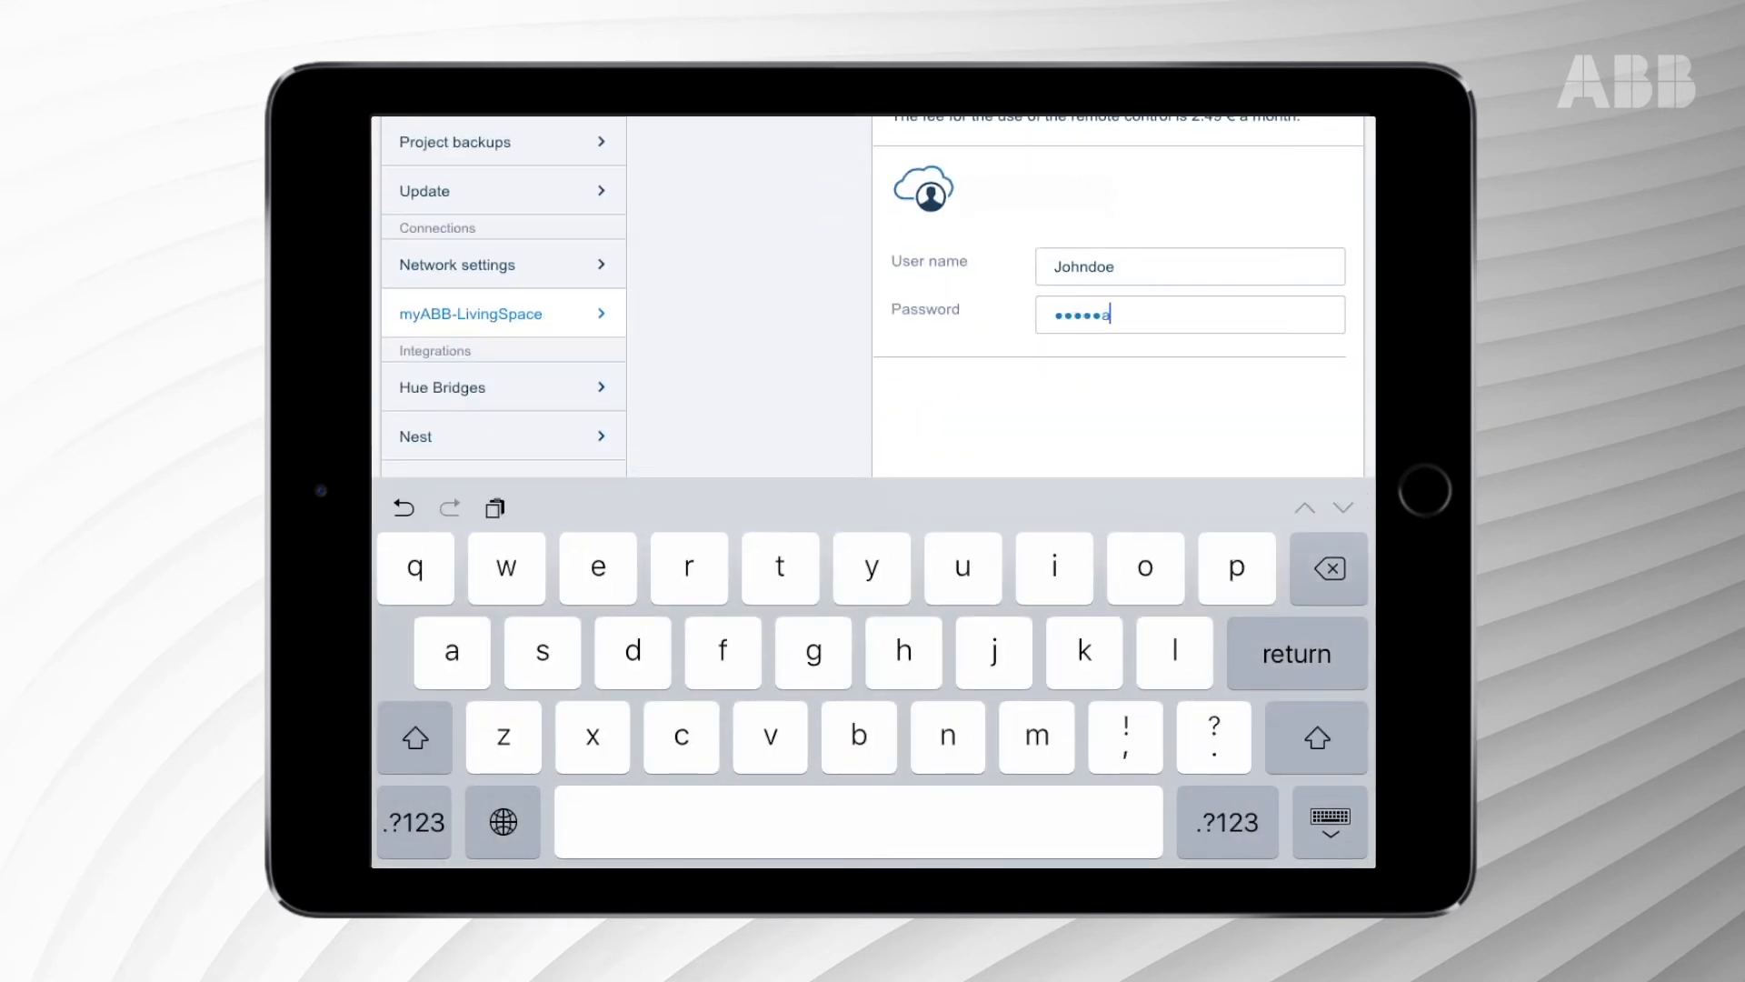
Enter the myABB-LivingSpace user name and password in the Connection form.
click(1318, 223)
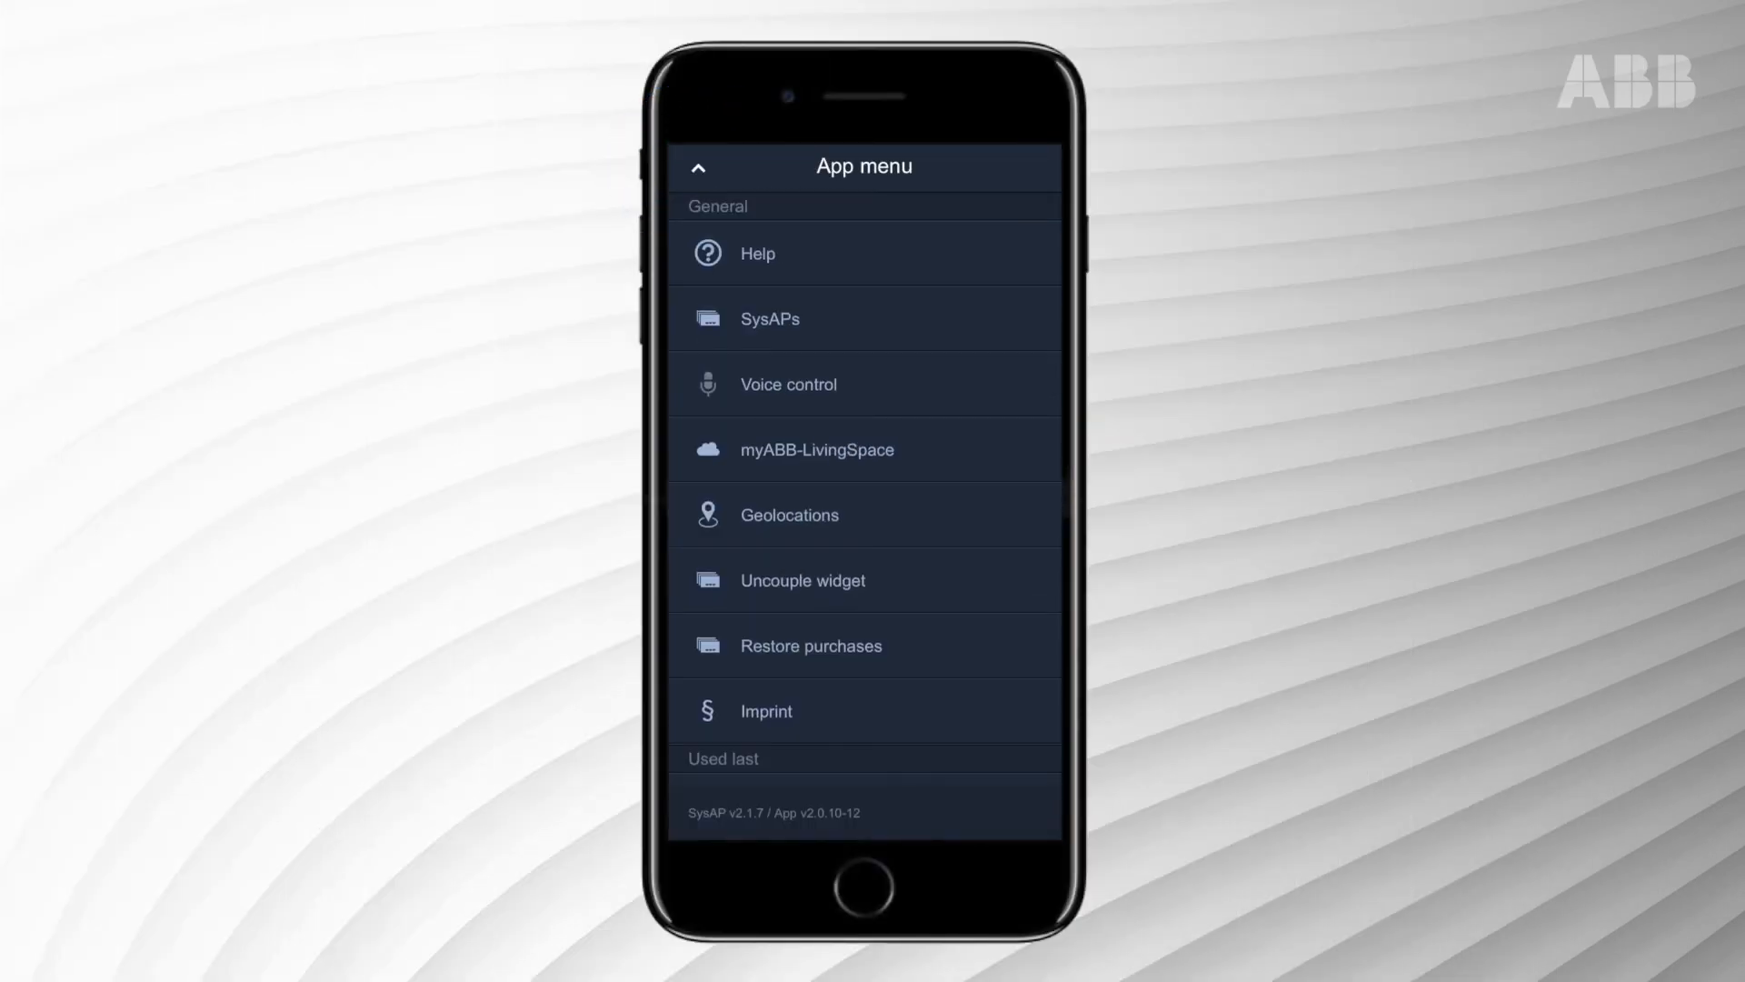
Select myABB-LivingSpace in the app menu to reach the empty login screen.
click(817, 448)
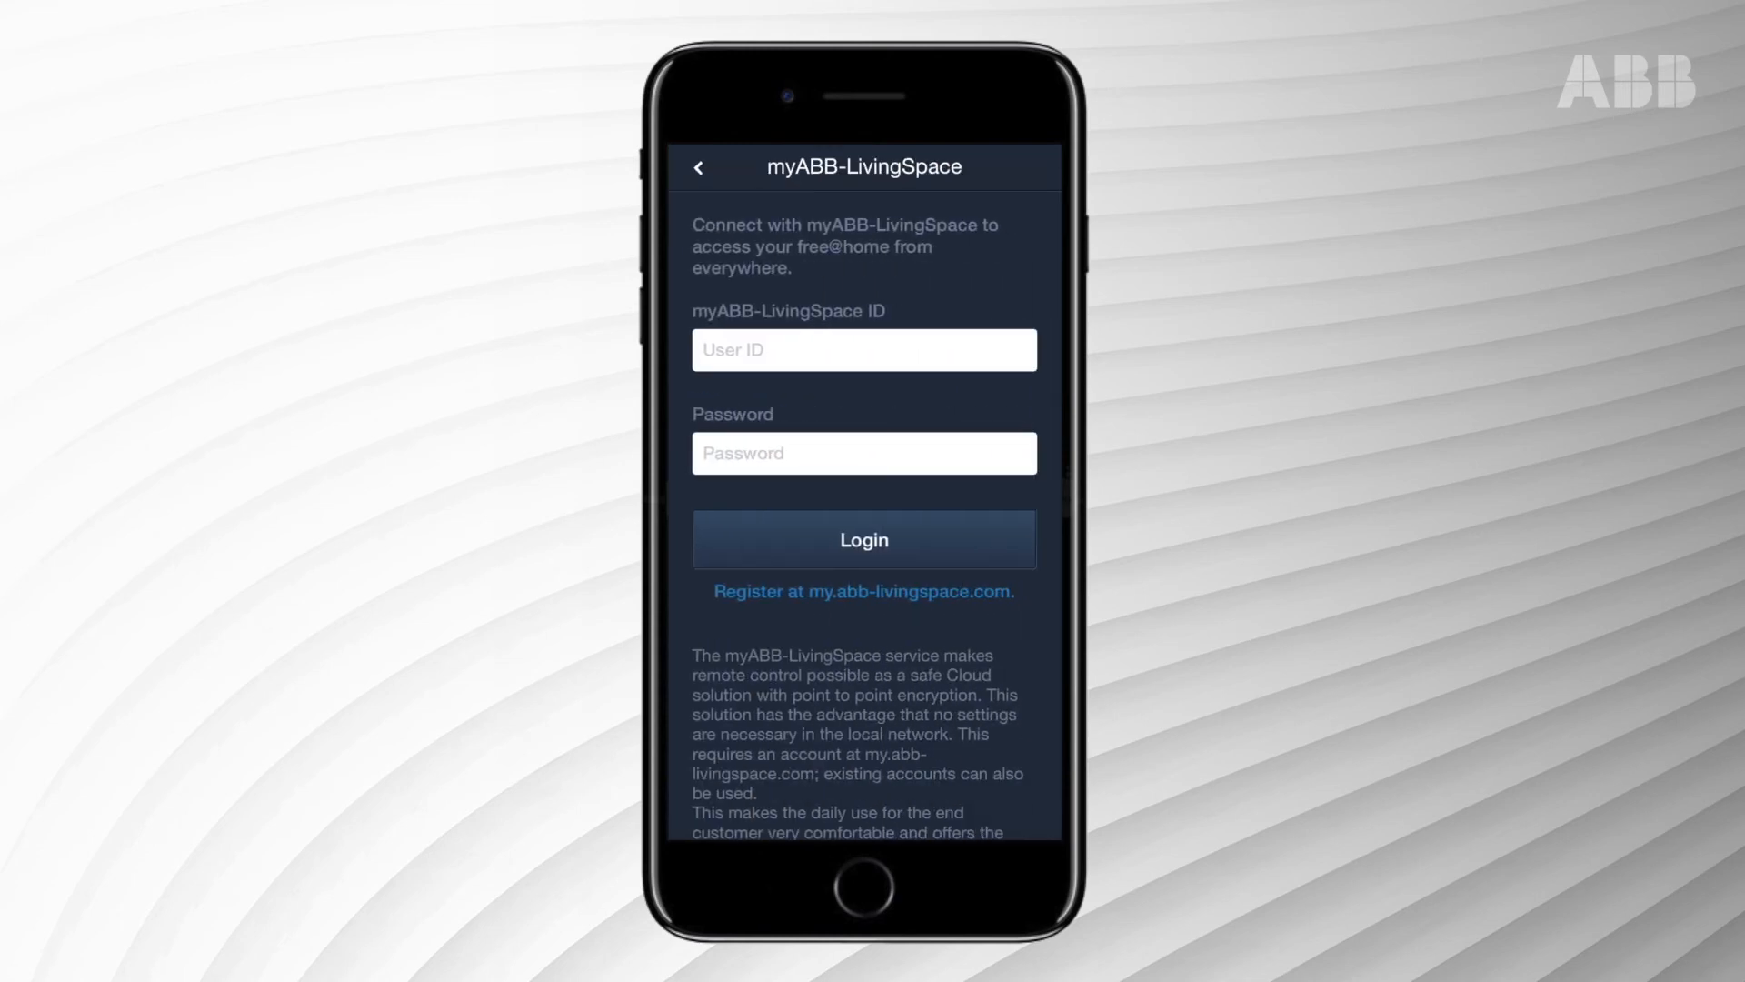